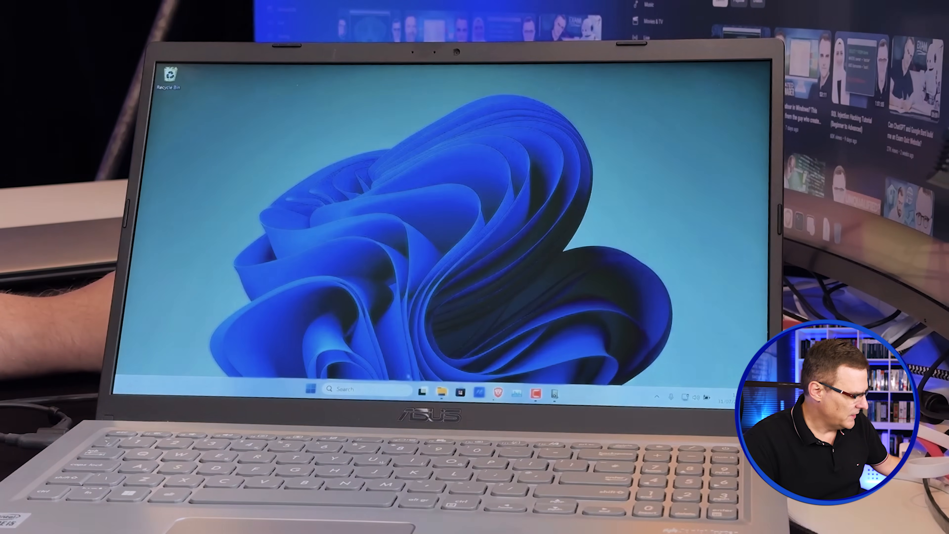
# Shift-restart from the Start menu power options into Windows recovery.
pyautogui.click(311, 388)
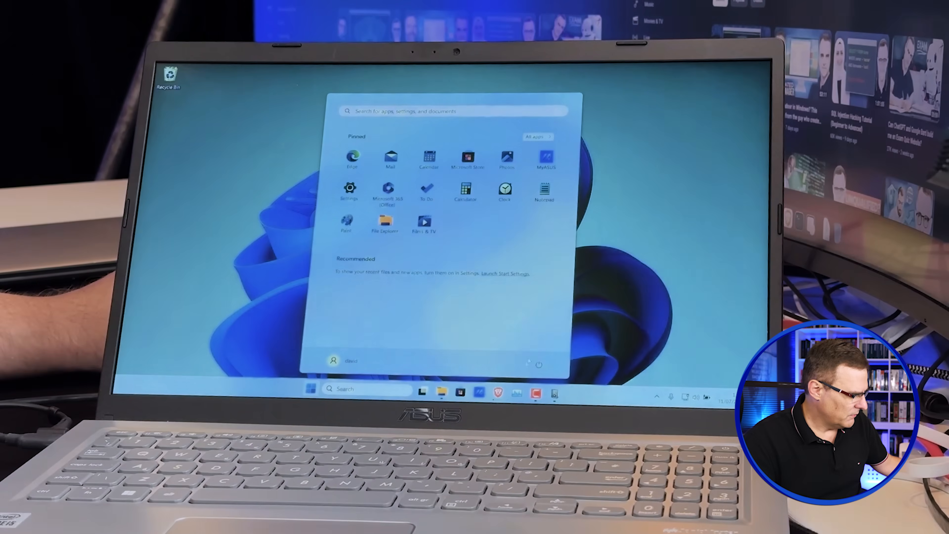
pyautogui.press('shift')
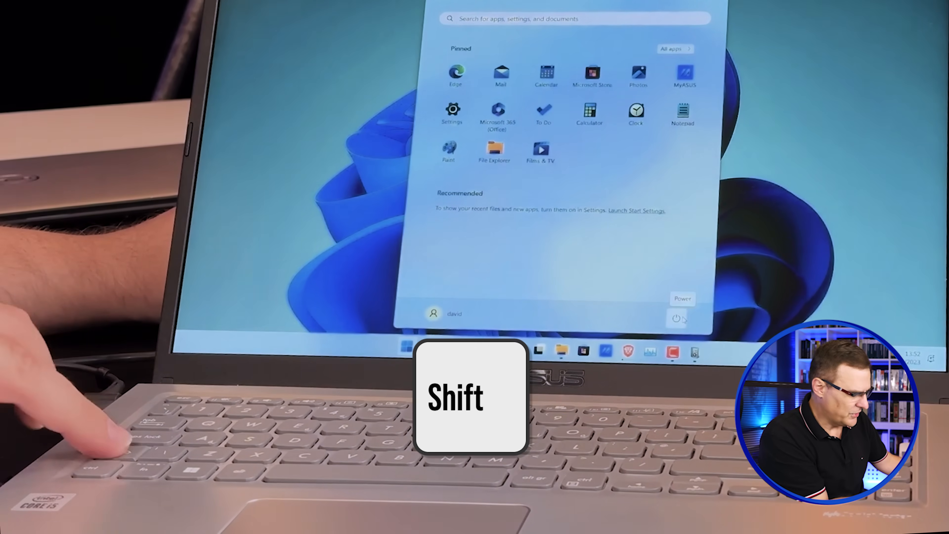
pyautogui.click(676, 318)
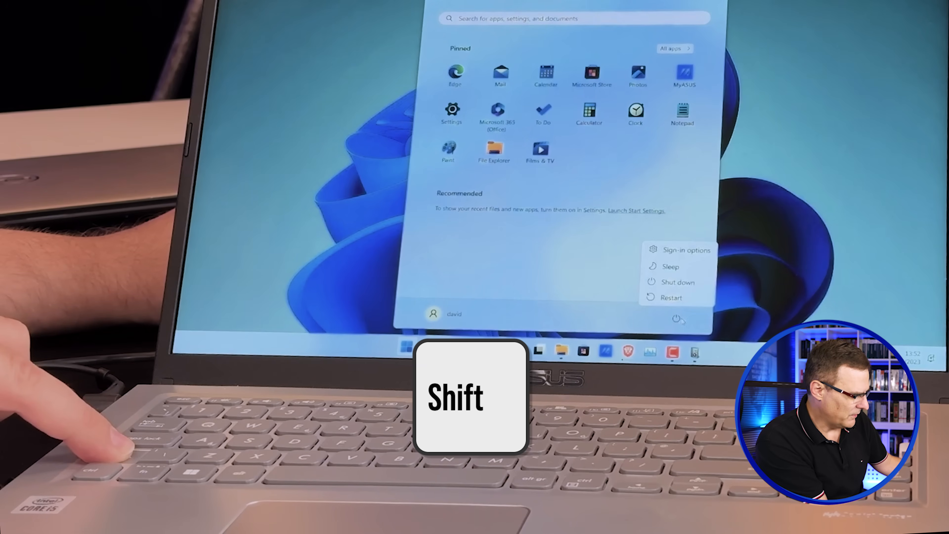
pyautogui.click(670, 297)
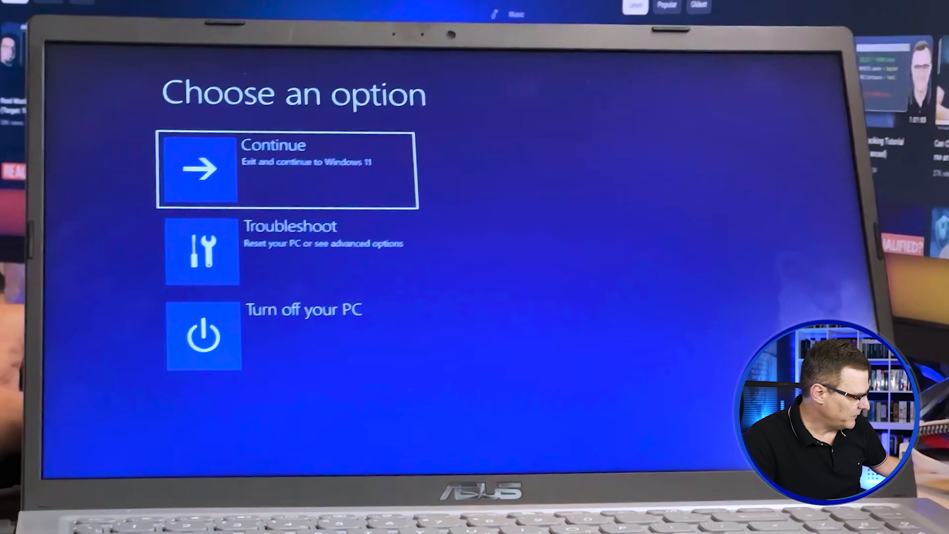
pyautogui.moveTo(289, 246)
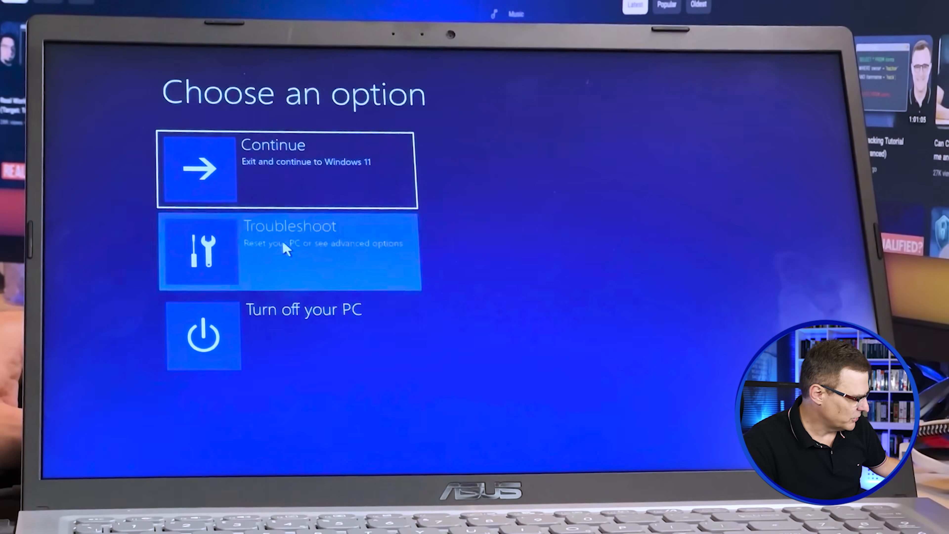
# Restart into UEFI Firmware Settings via Troubleshoot > Advanced options.
pyautogui.click(290, 252)
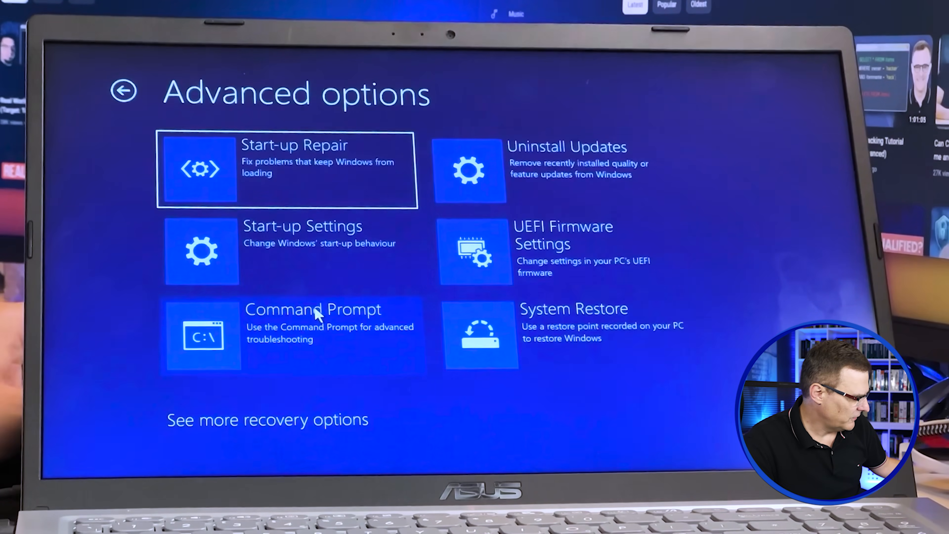
pyautogui.moveTo(566, 248)
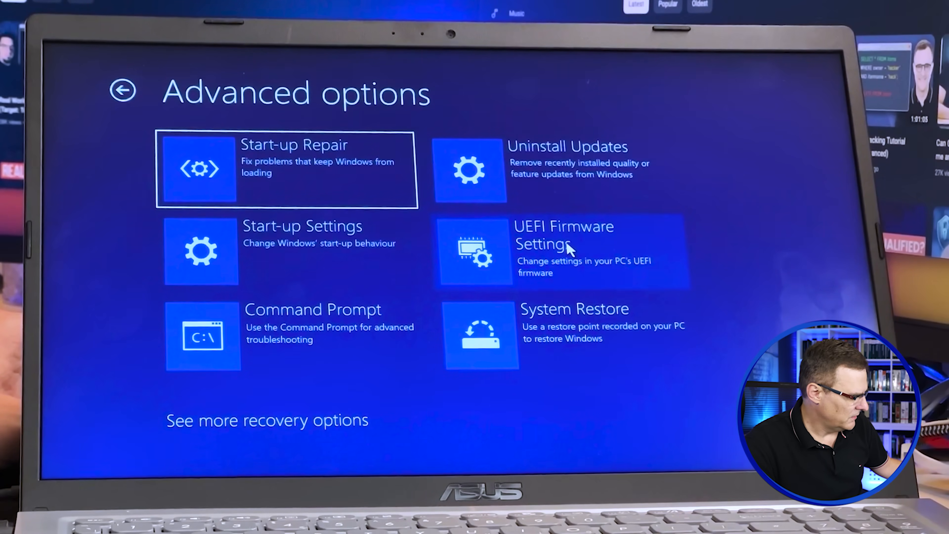
pyautogui.click(563, 250)
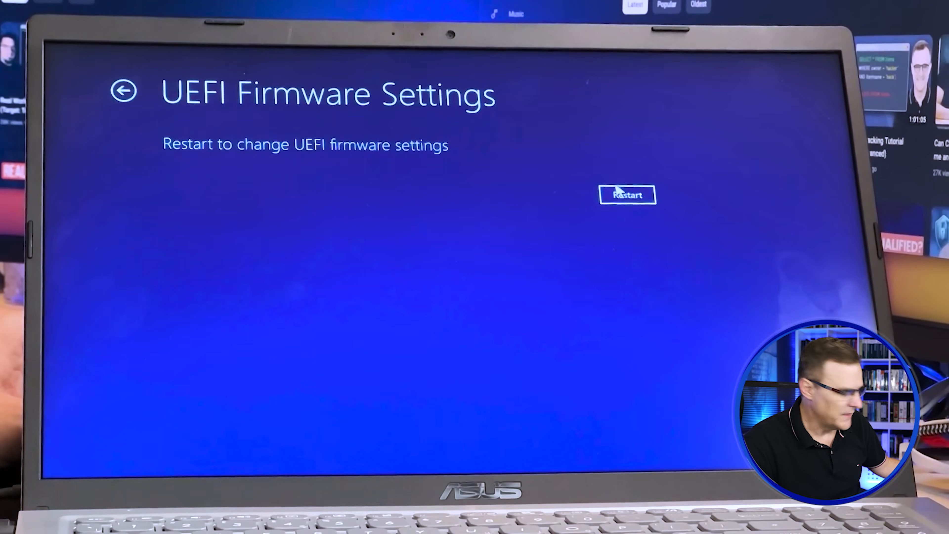
pyautogui.click(628, 195)
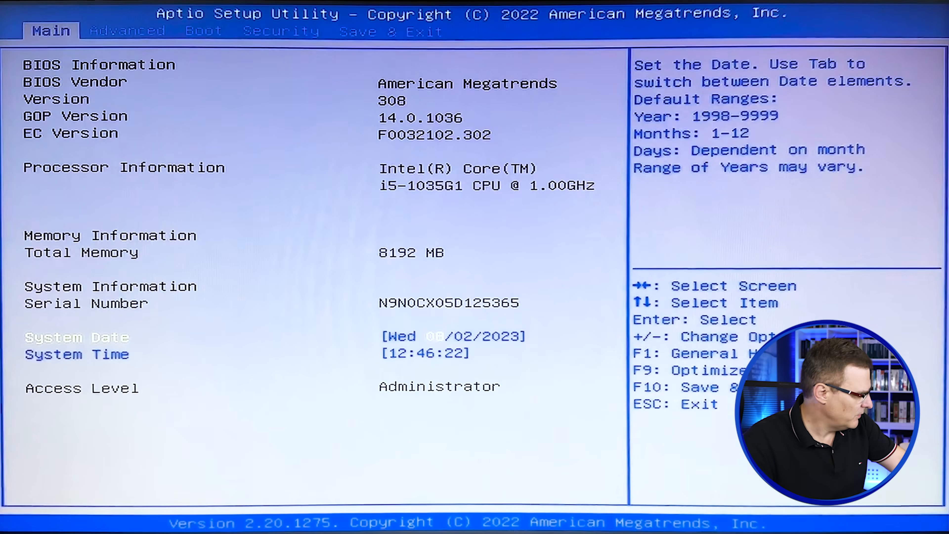
# Check the Security tab, then move to the Boot tab showing the boot priorities.
pyautogui.click(280, 32)
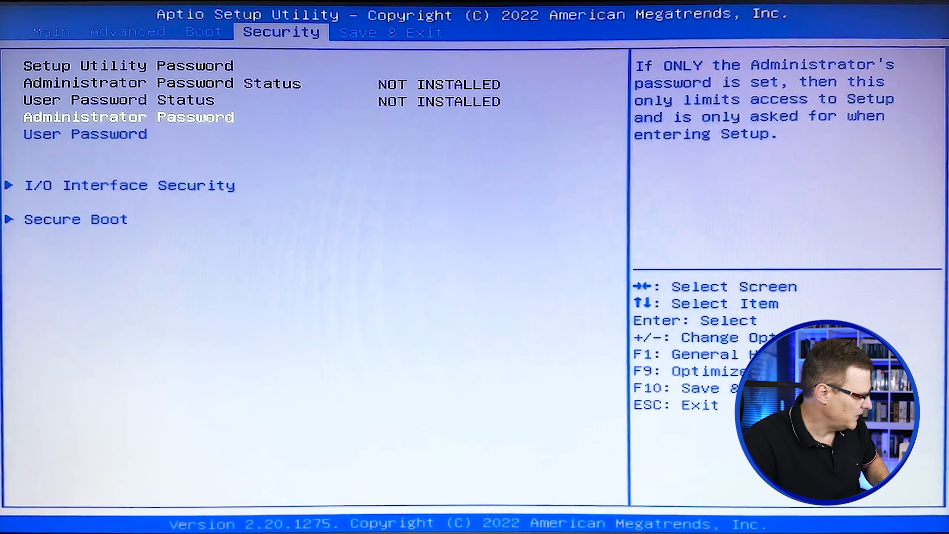
pyautogui.press('Down')
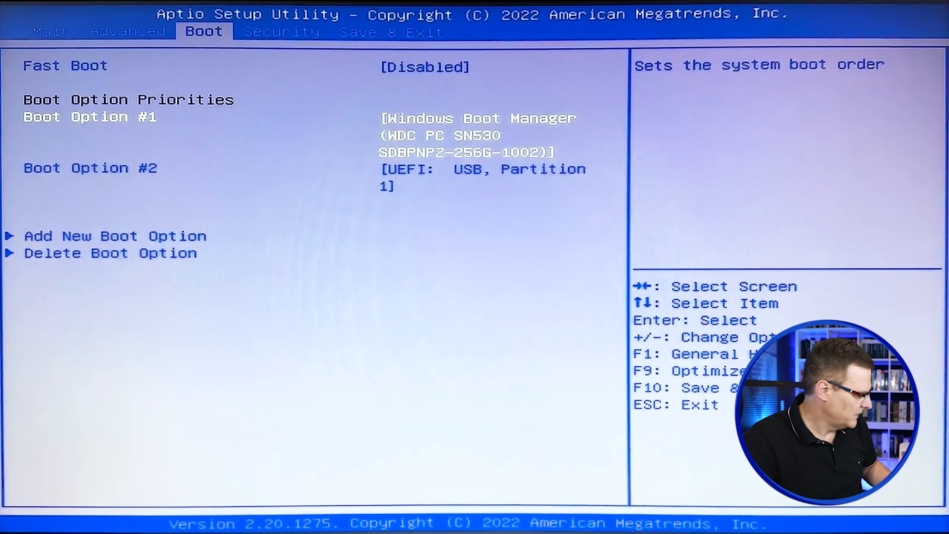
# From Save & Exit, boot override to 'UEFI: USB, Partition 1' to launch the Kali installer.
pyautogui.press('enter')
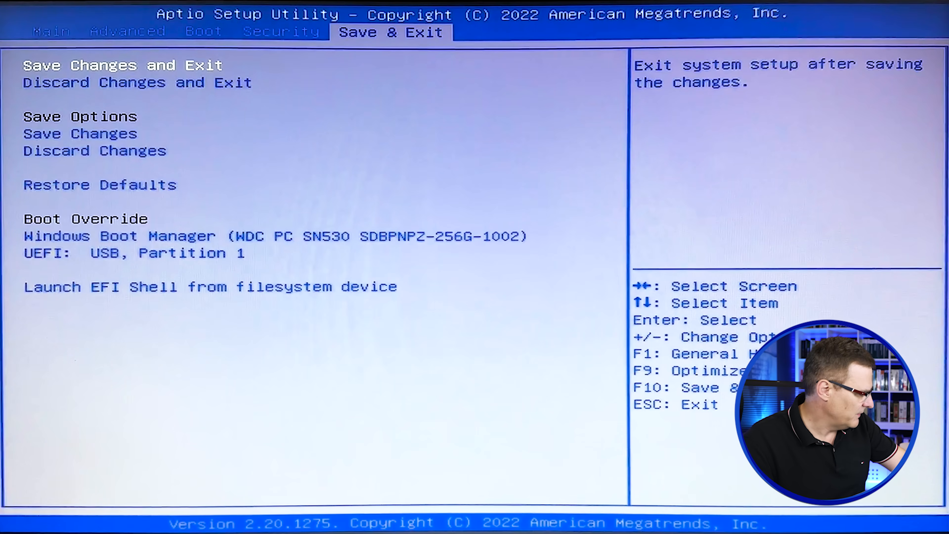
pyautogui.press('Return')
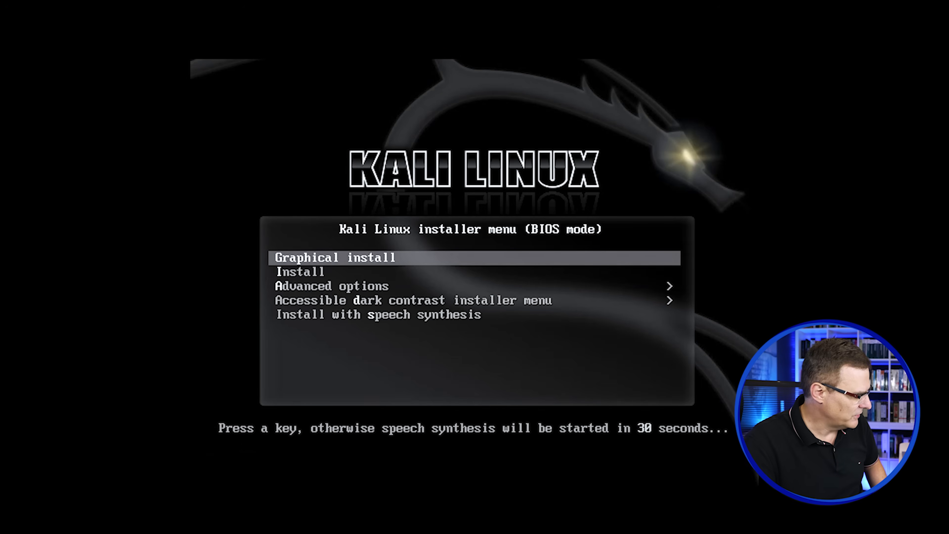
# Start the installer and accept English, United Kingdom and British English keymap.
pyautogui.press('Return')
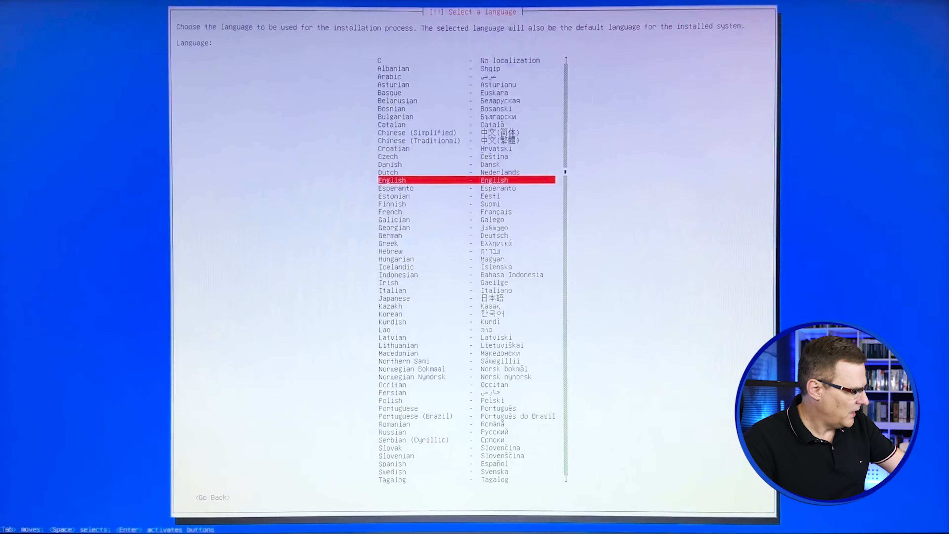
pyautogui.press('Return')
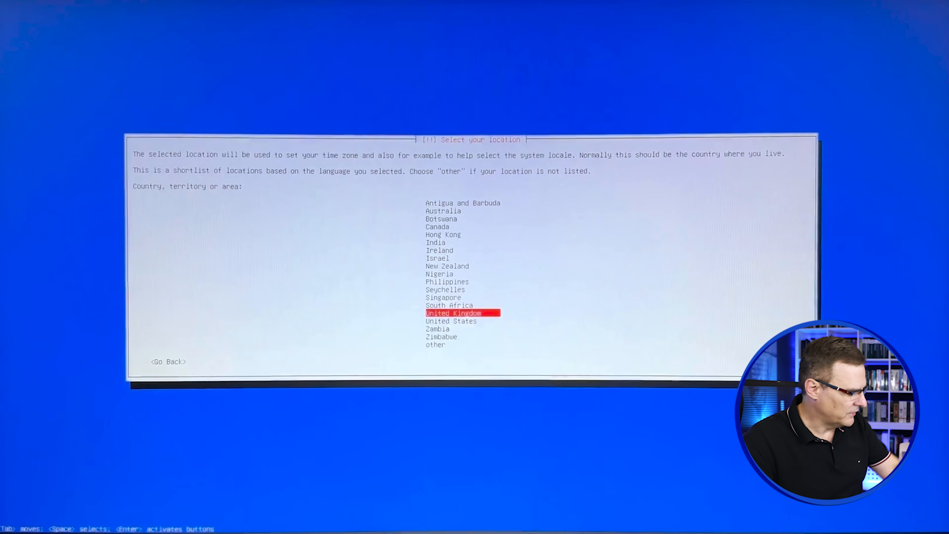
pyautogui.press('Return')
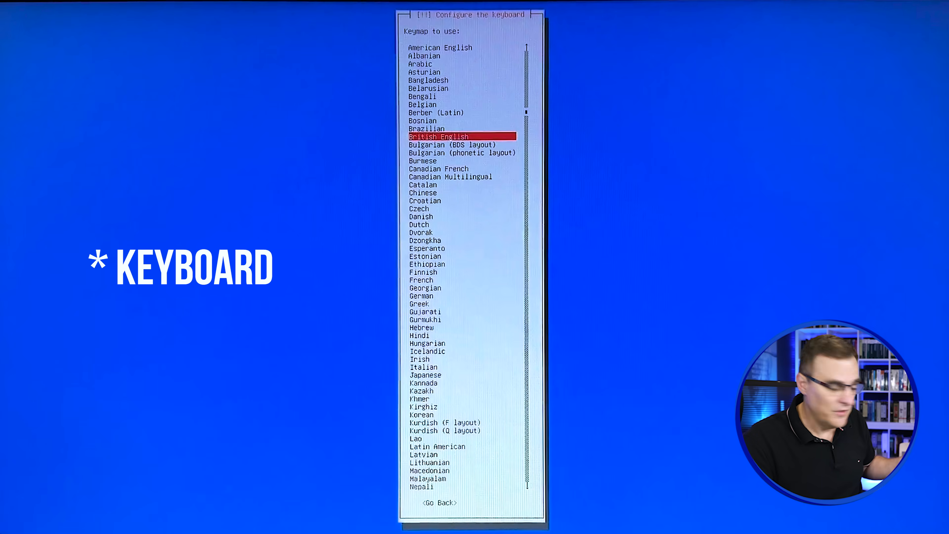
pyautogui.press('Return')
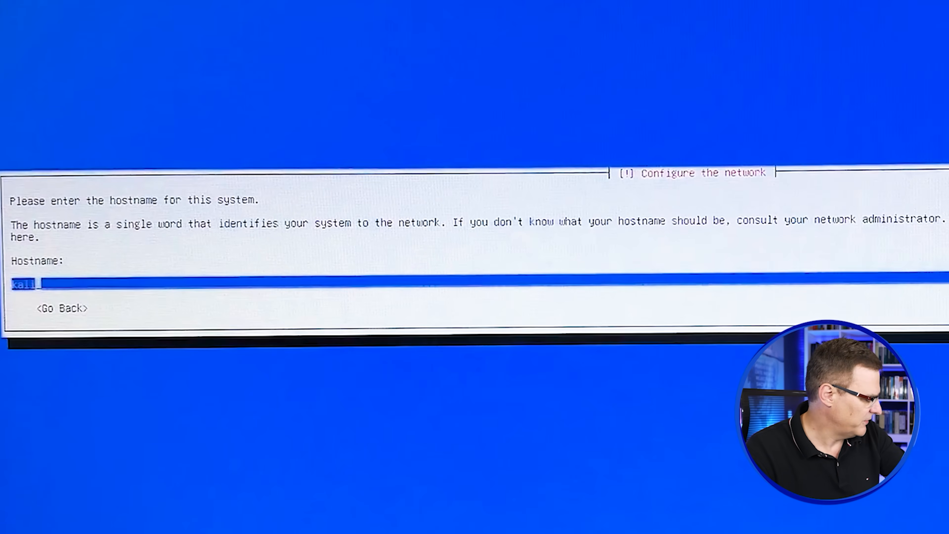
pyautogui.press('Return')
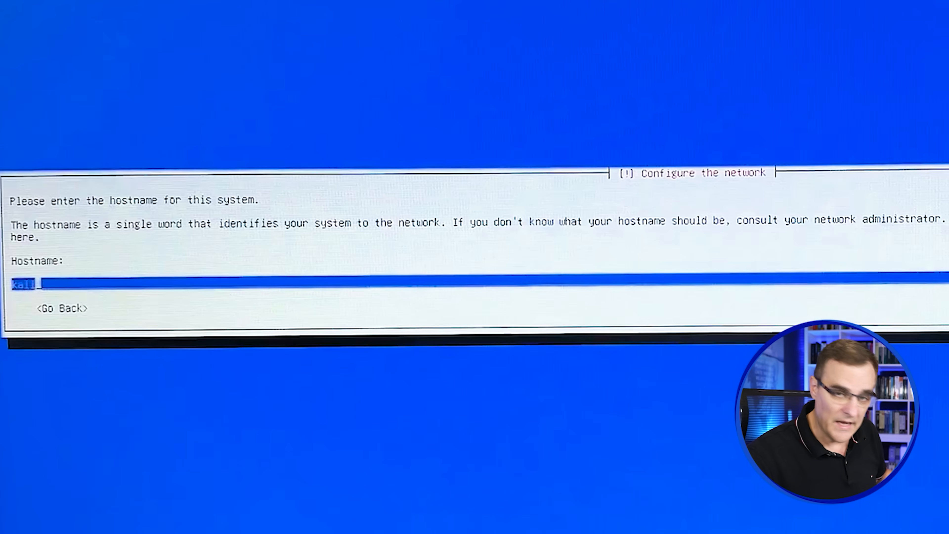
pyautogui.press('Return')
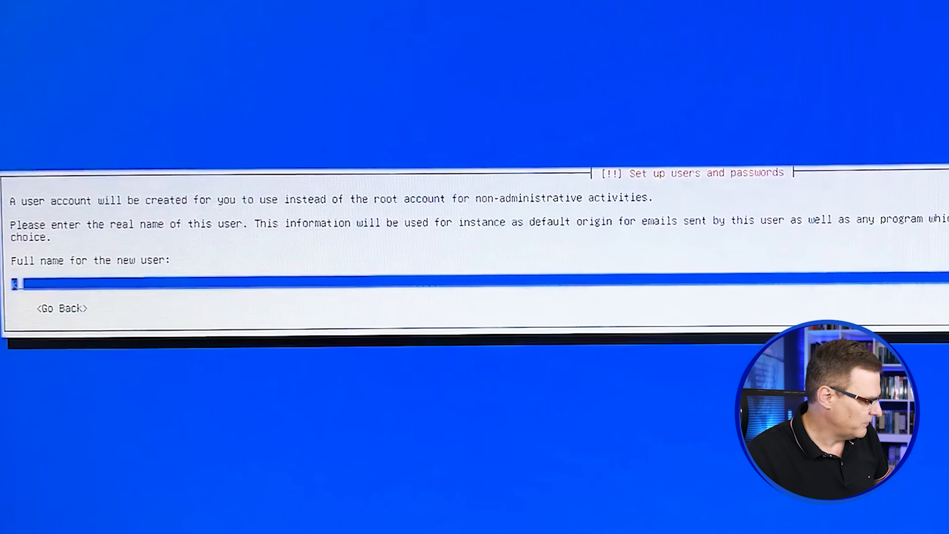
pyautogui.write('kali')
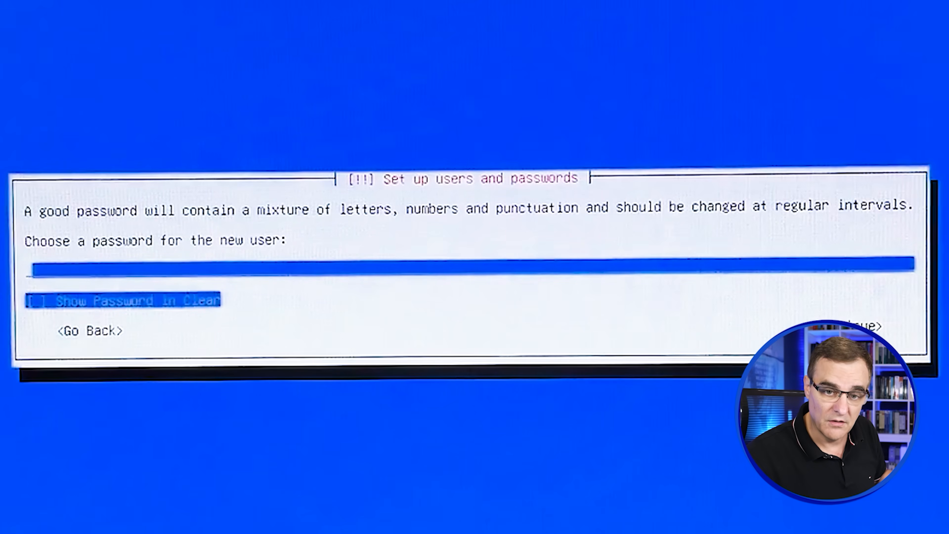
pyautogui.write('password')
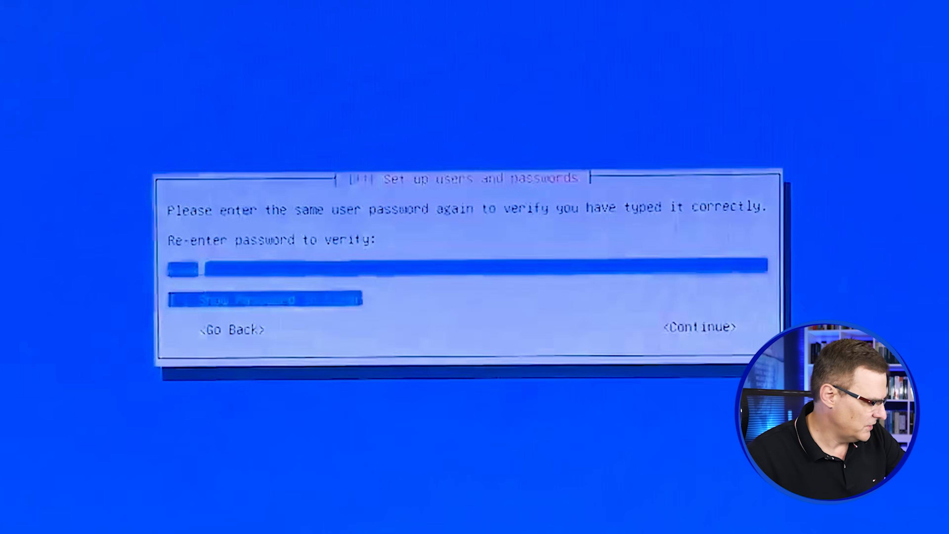
pyautogui.click(699, 327)
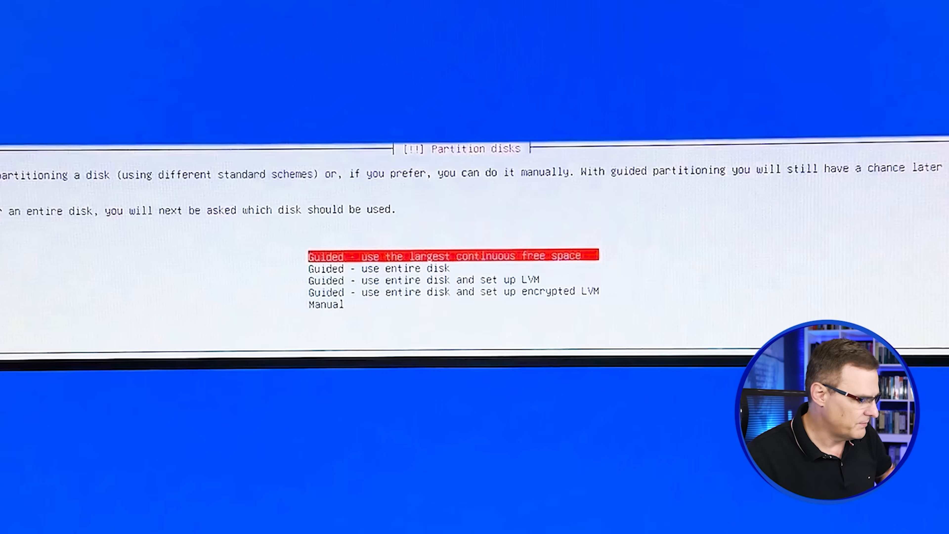
# Partition the largest continuous free space with all files in one partition.
pyautogui.press('Return')
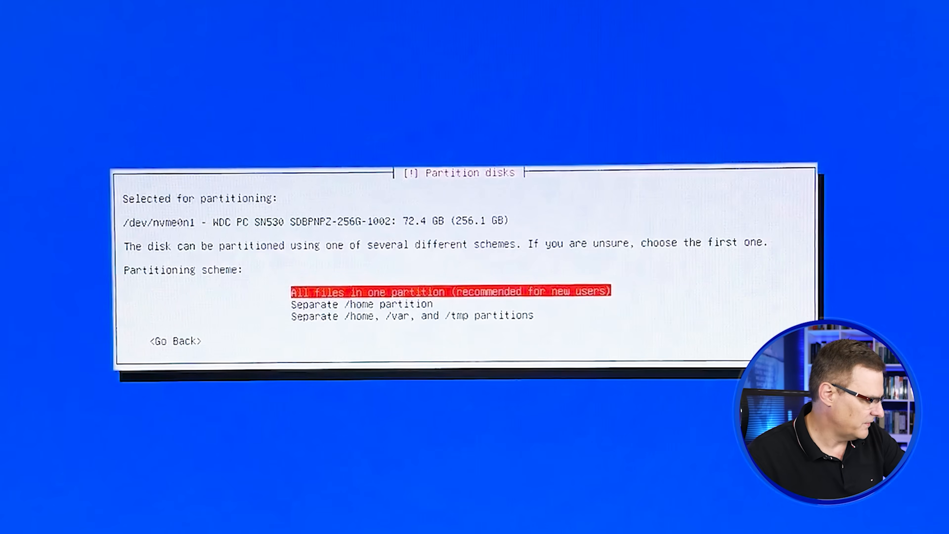
pyautogui.press('Return')
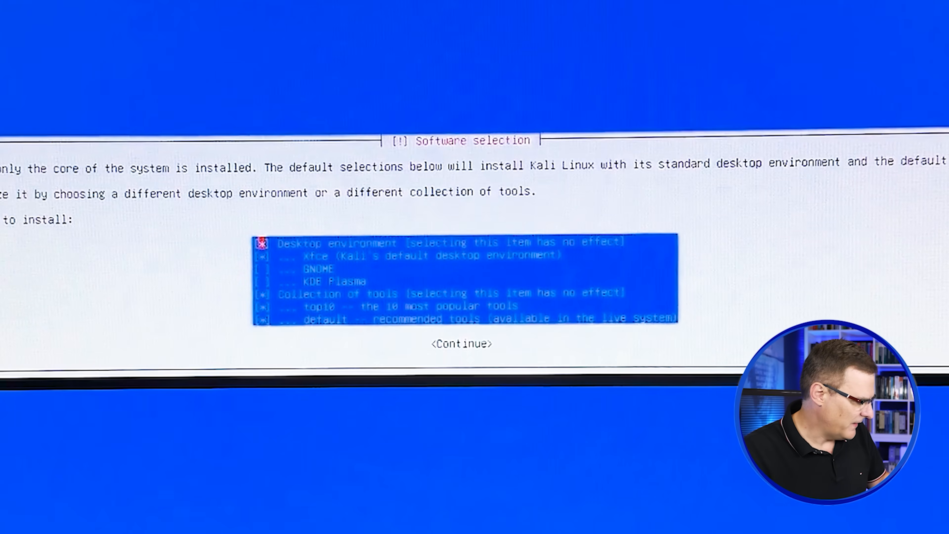
# Confirm the default Xfce, top10 and default software selection; the install step fails.
pyautogui.press('Tab')
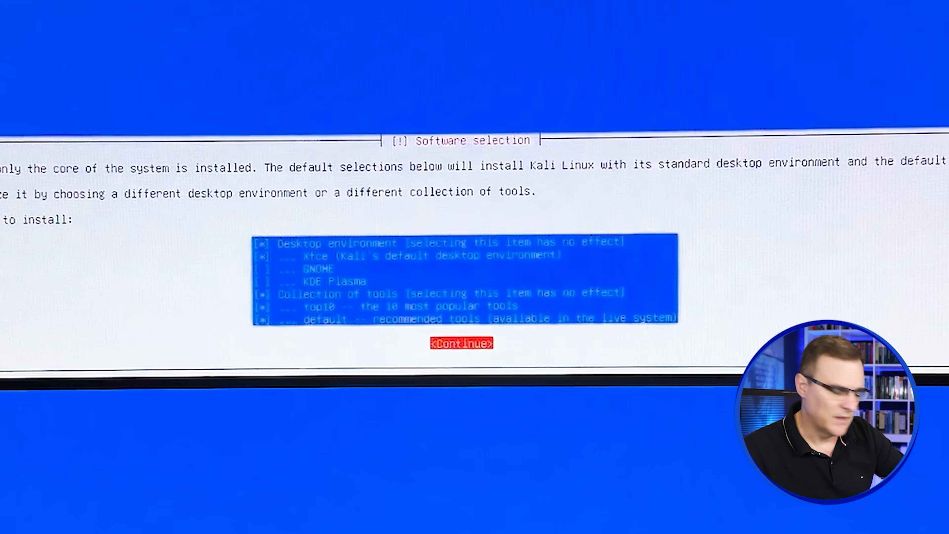
pyautogui.click(461, 343)
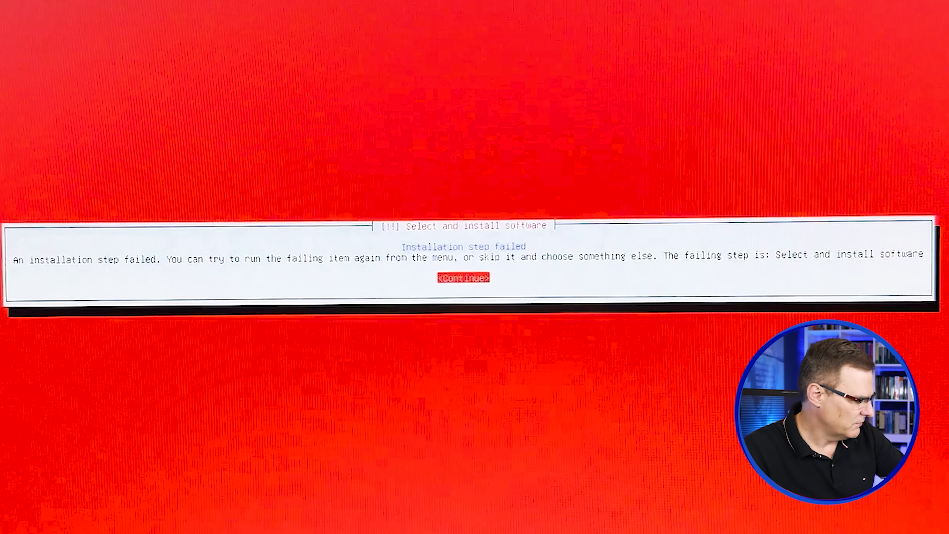
# Dismiss the failure, rerun Select and install software with only top10 tools checked.
pyautogui.click(462, 278)
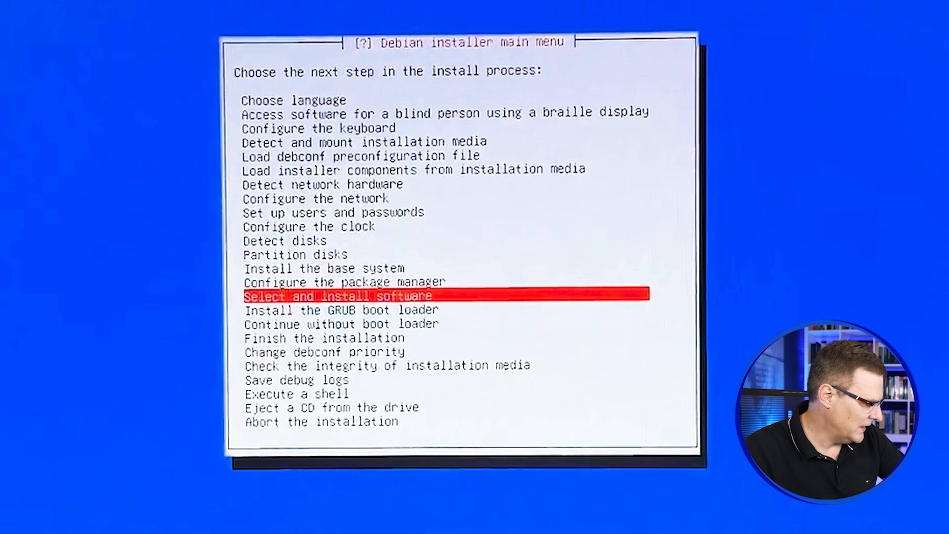
pyautogui.press('Return')
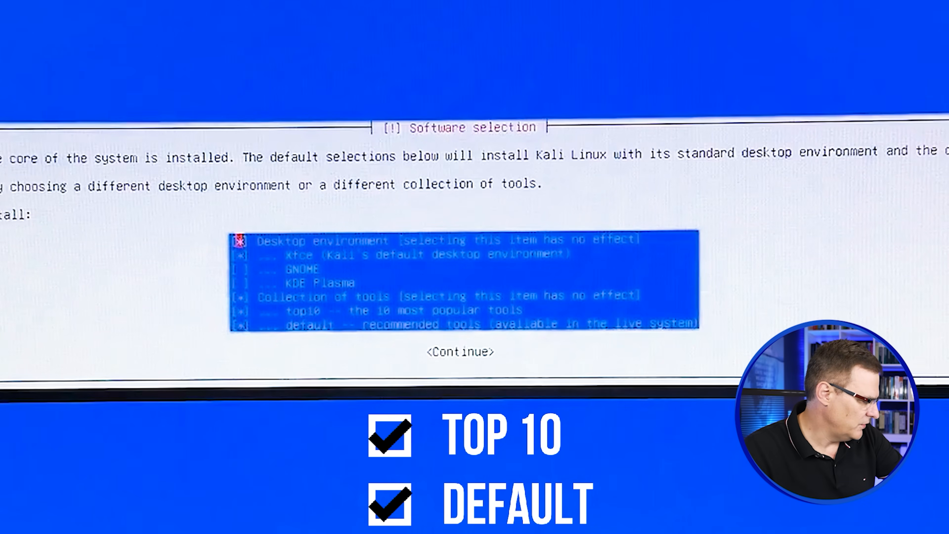
pyautogui.press('Down')
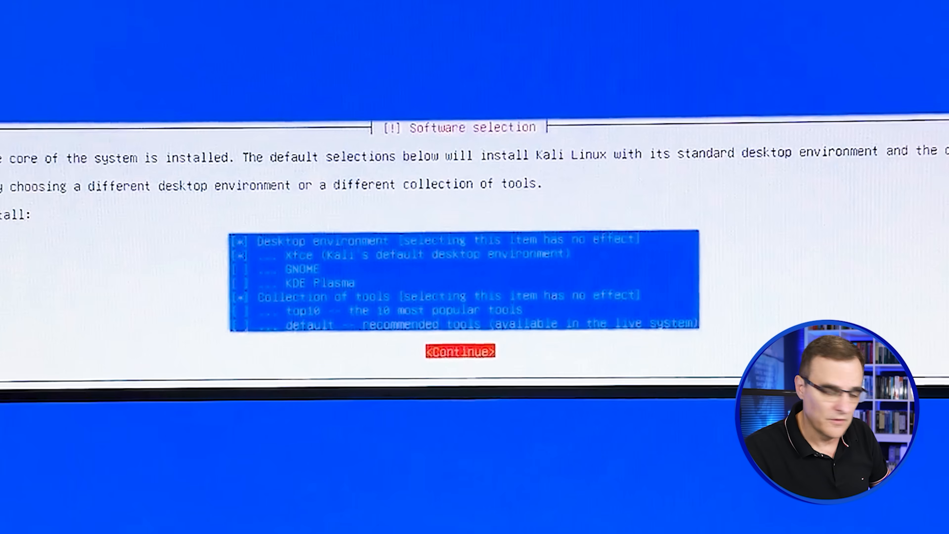
pyautogui.click(460, 351)
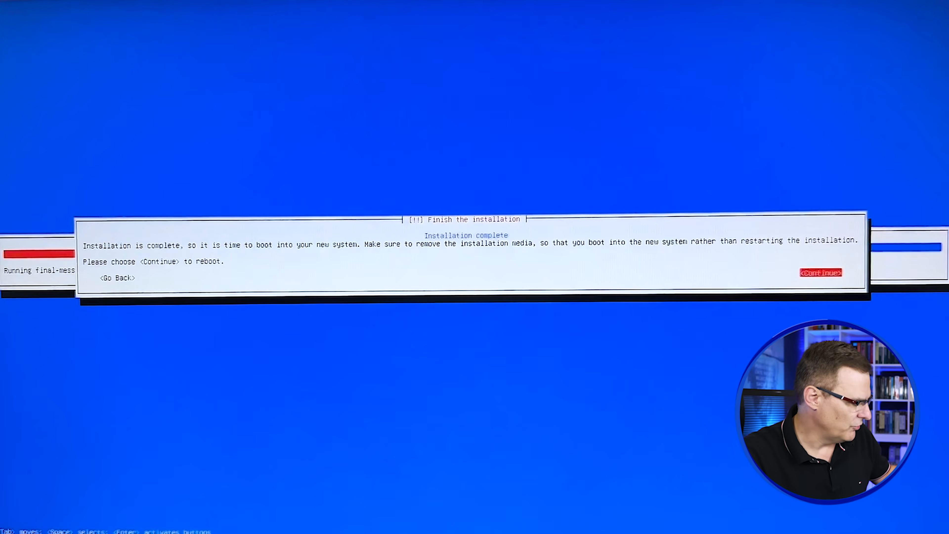
# Acknowledge installation complete and reboot into the GRUB menu.
pyautogui.click(821, 273)
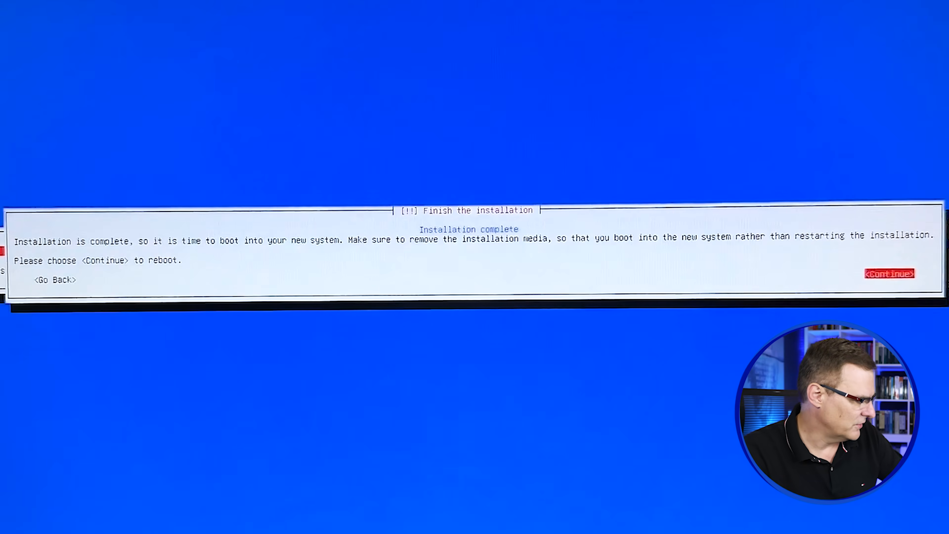
pyautogui.click(889, 274)
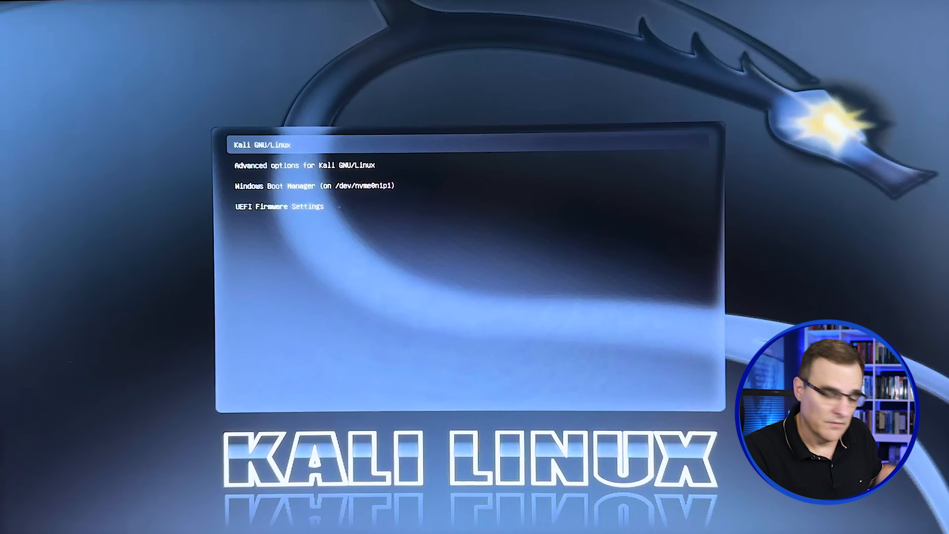
# Boot the Kali GNU/Linux GRUB entry and log in as user kali.
pyautogui.press('Down')
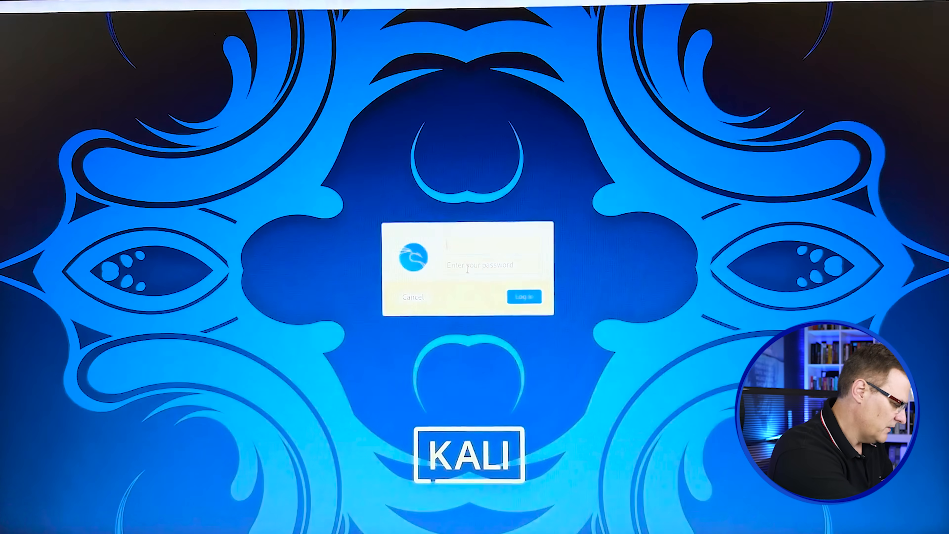
pyautogui.write('kal')
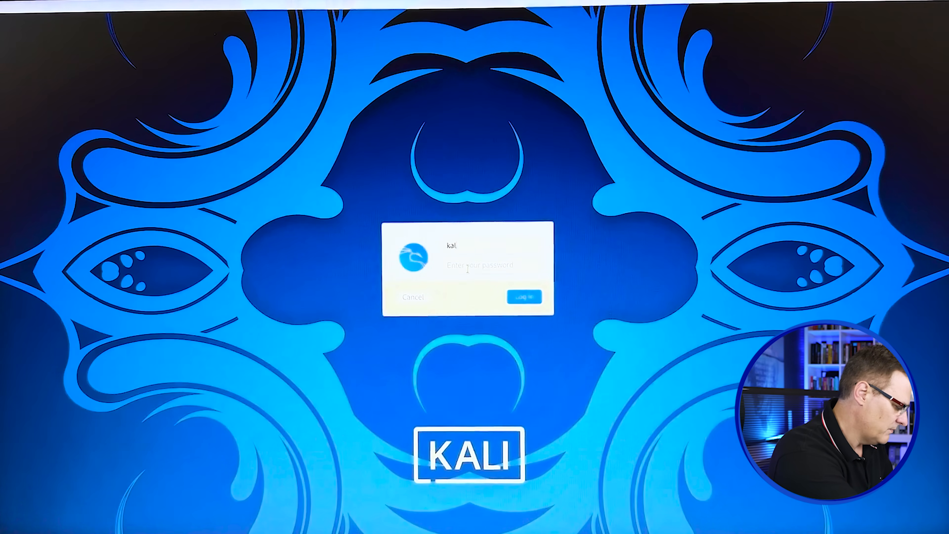
pyautogui.click(524, 297)
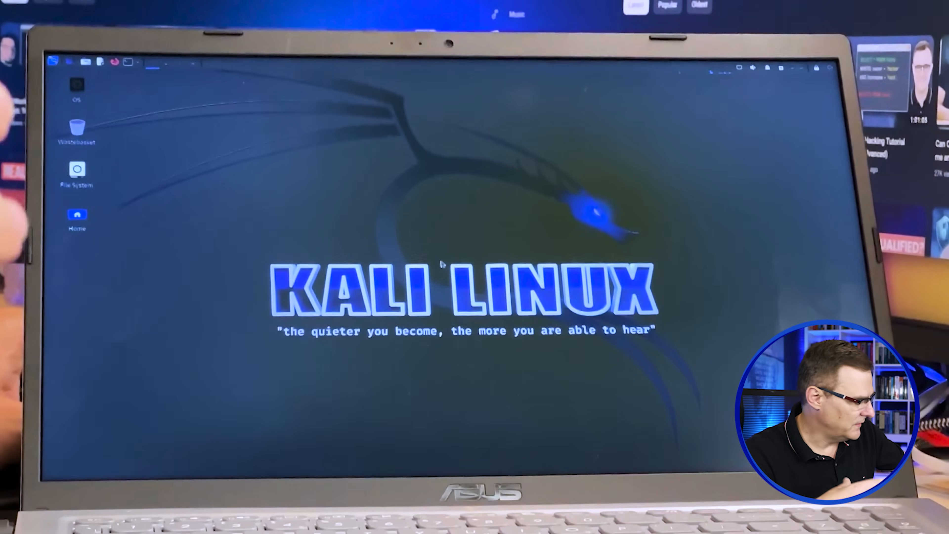
# Boot Windows 11 via Windows Boot Manager, then restart from the Start menu back to Kali.
pyautogui.click(54, 61)
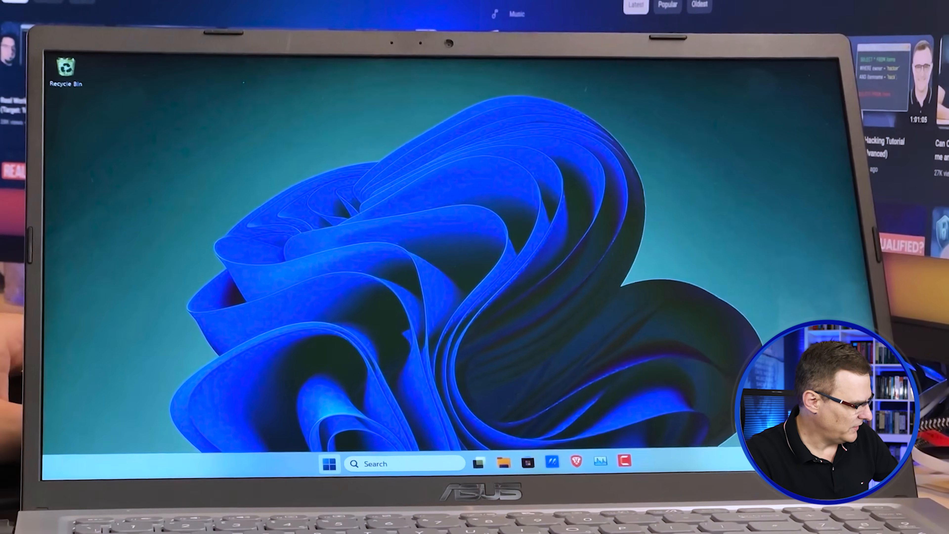
pyautogui.click(330, 463)
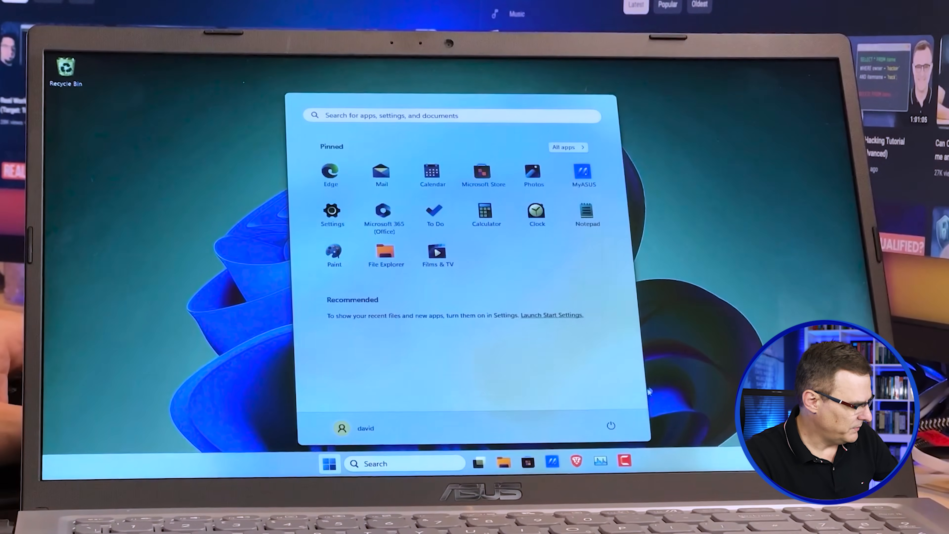
pyautogui.click(610, 425)
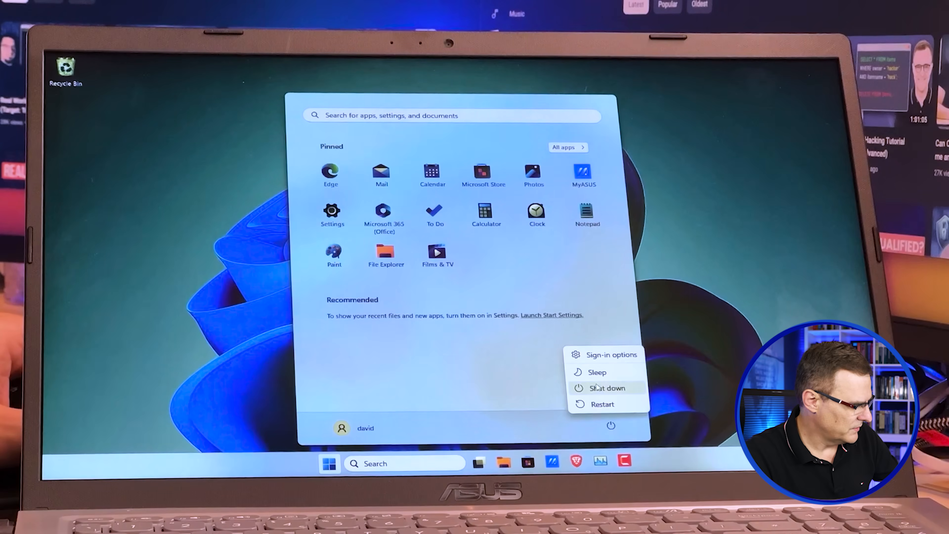
pyautogui.click(602, 405)
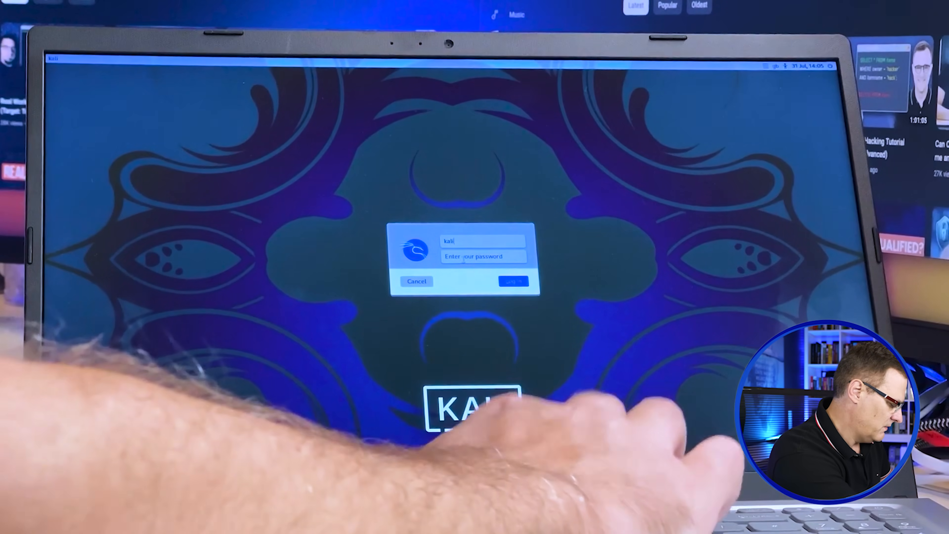
# Log in and run 'sudo apt update' in the terminal, supplying the password.
pyautogui.write('•')
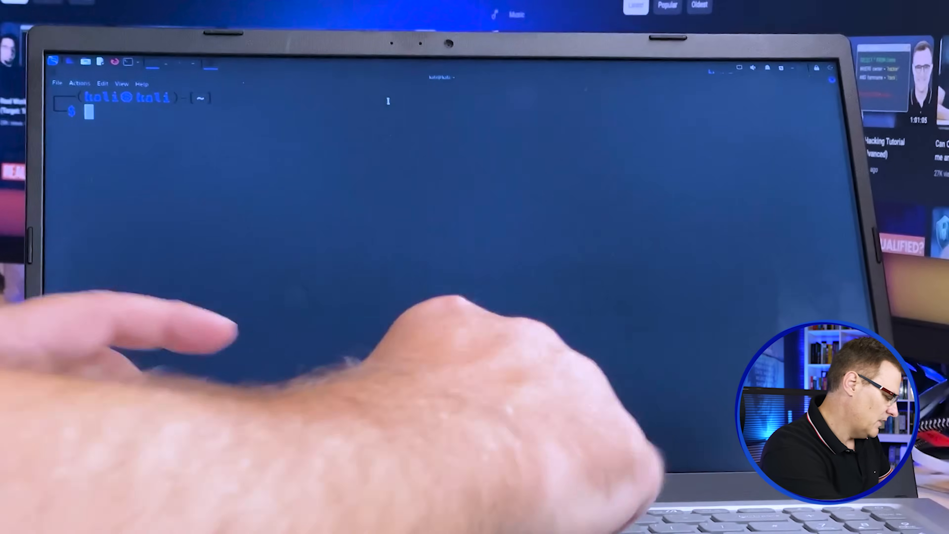
pyautogui.write('sudo a')
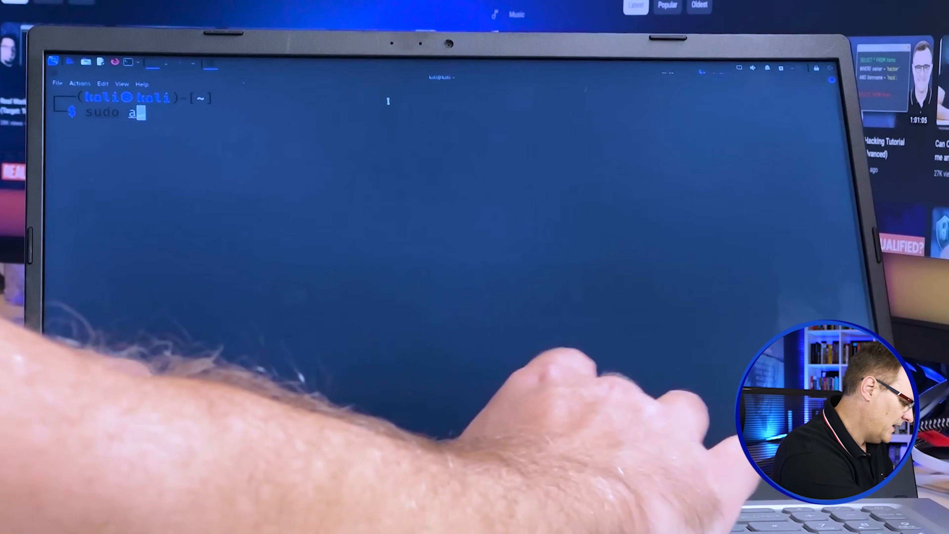
pyautogui.write('pt up')
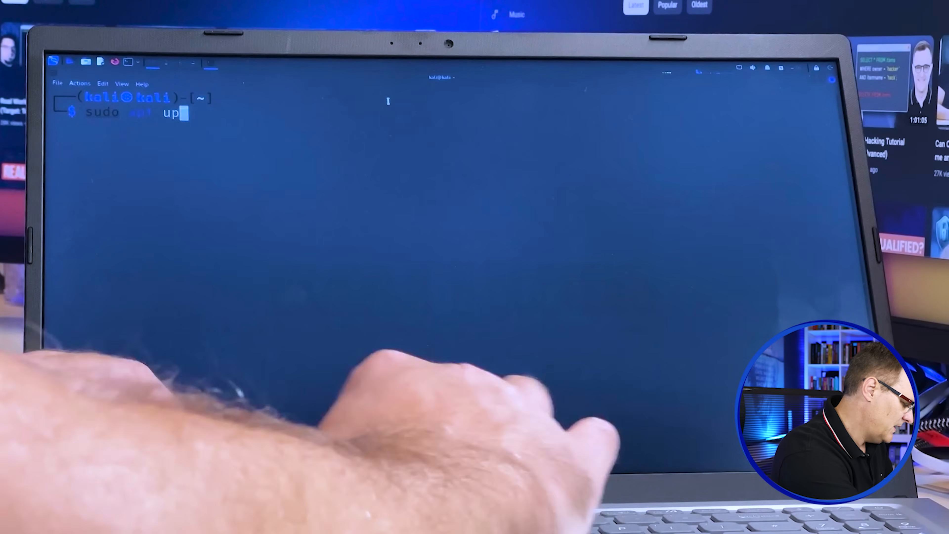
pyautogui.press('Return')
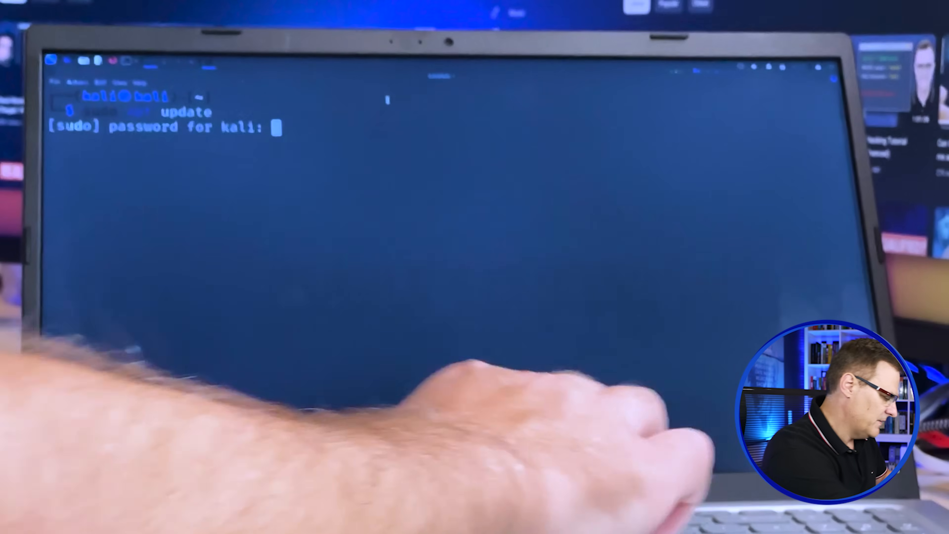
pyautogui.press('Return')
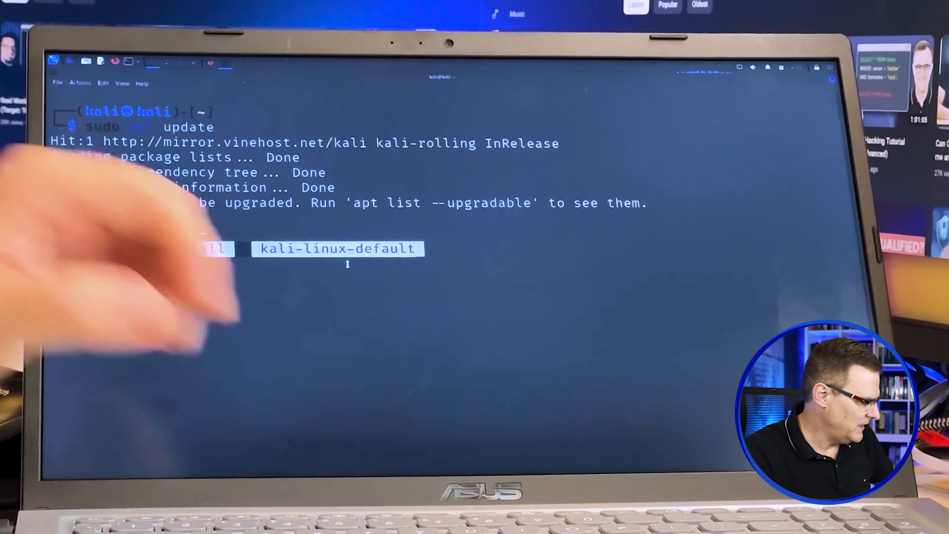
# Let apt update finish and view the Kali Metapackages docs page with the upgrade and install commands.
pyautogui.press('Return')
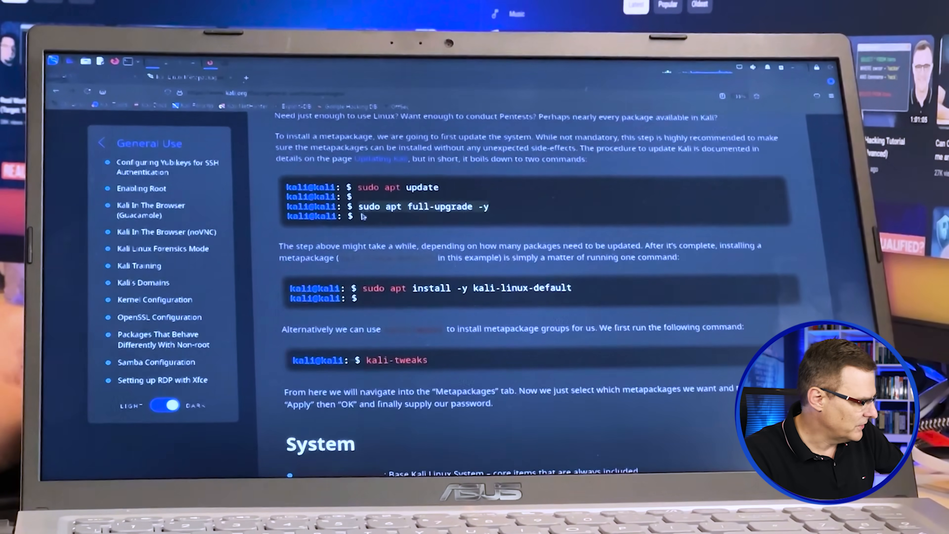
pyautogui.scroll(3)
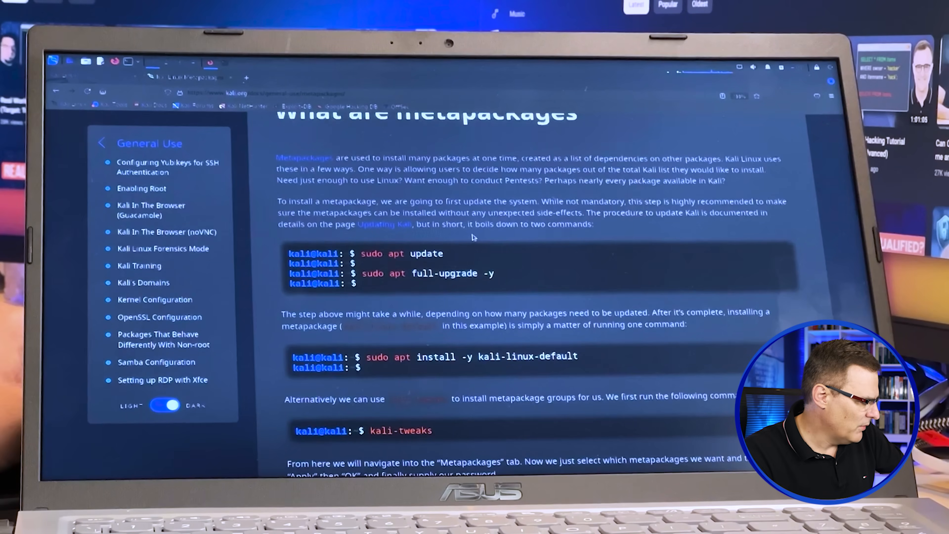